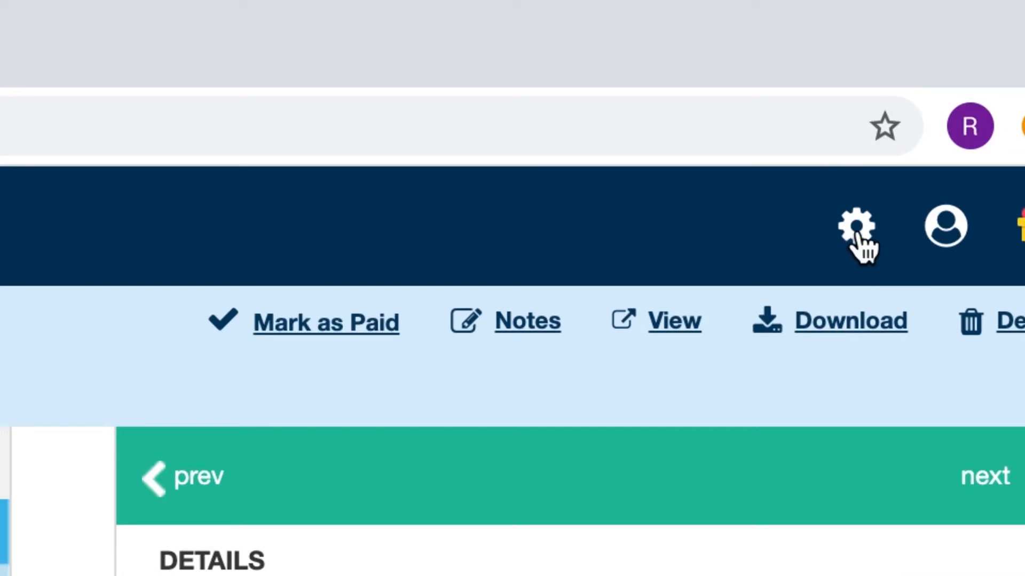
click(856, 228)
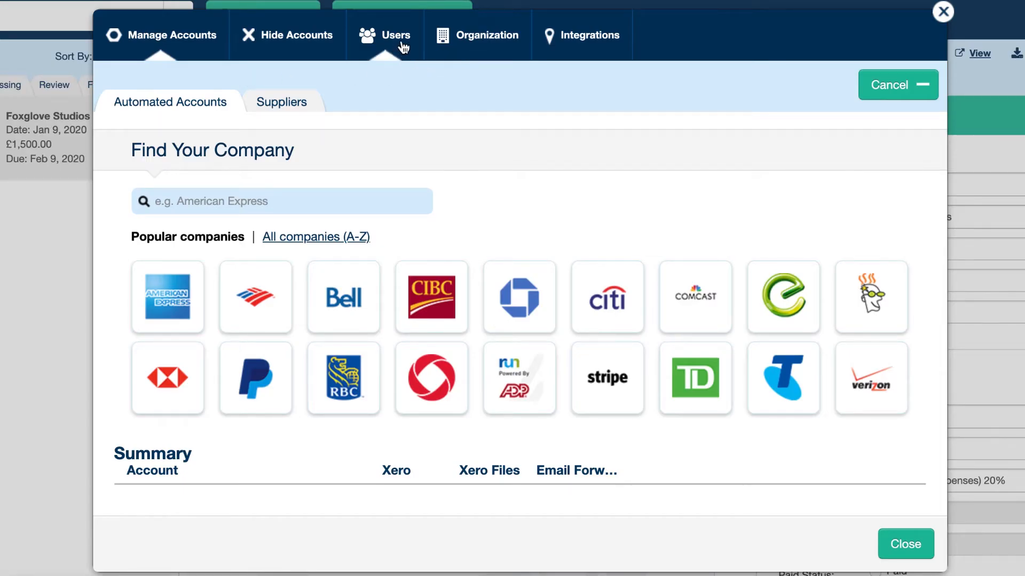
Show the Organization Settings with company details, email upload address and extraction options.
click(477, 35)
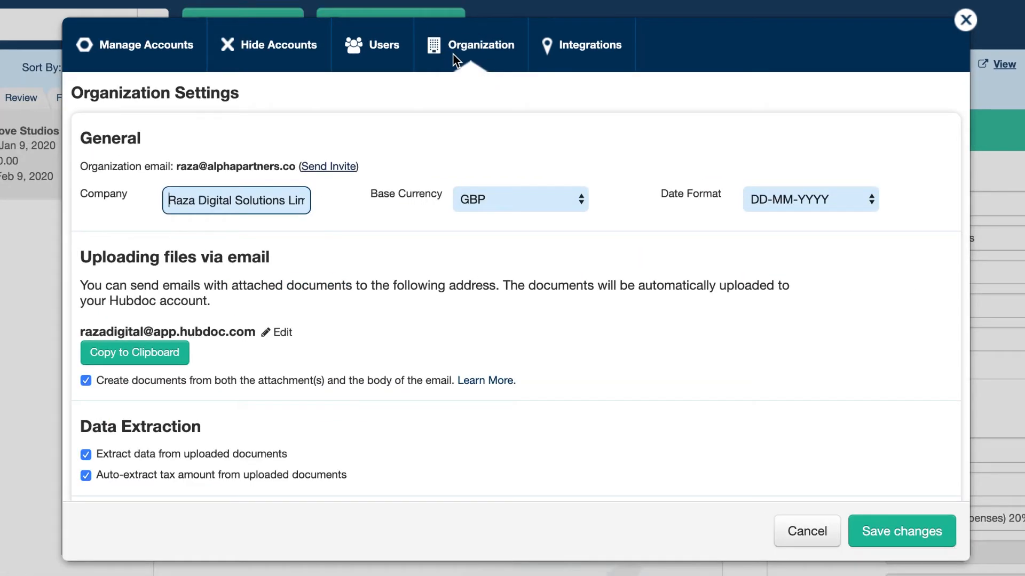
mouse_move(285, 355)
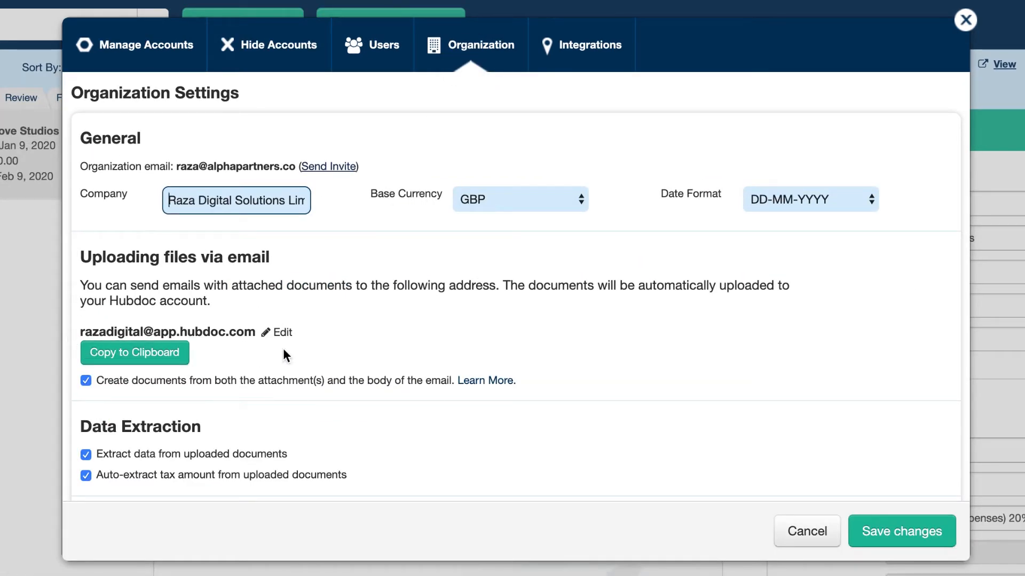
mouse_move(167, 318)
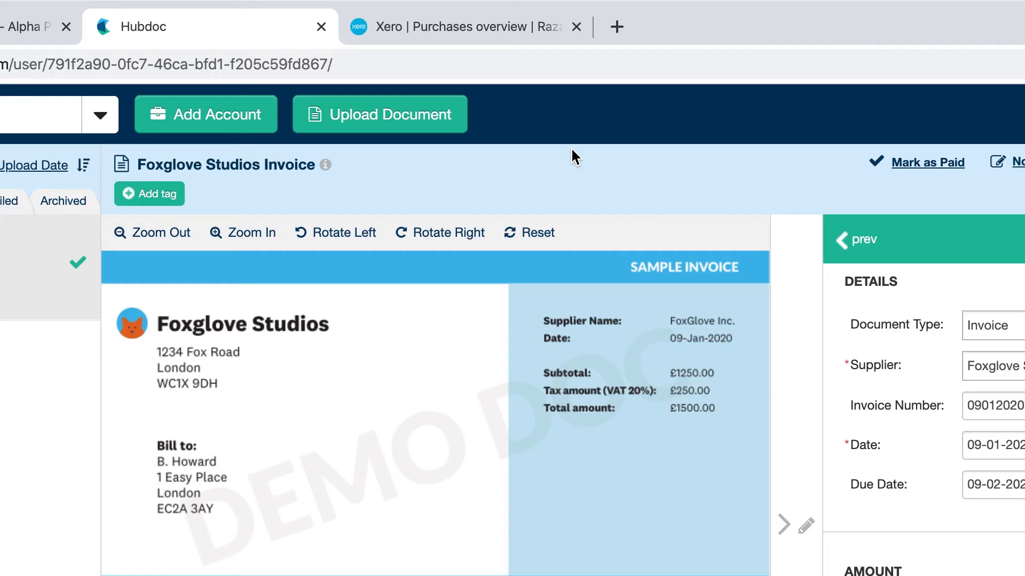
Open the Upload Document window with standard, PDF split, drag-and-drop and email options.
click(379, 114)
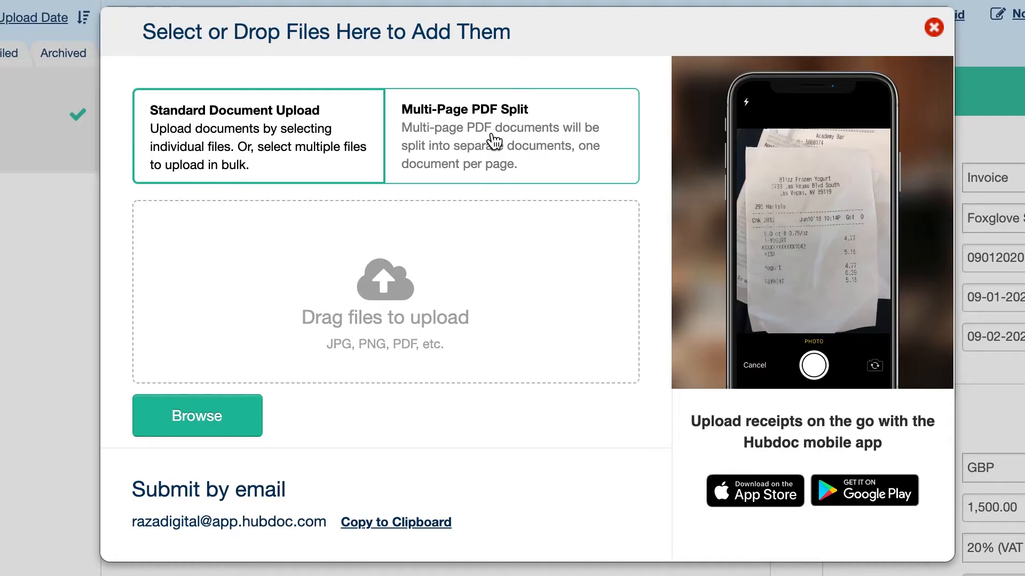
mouse_move(443, 137)
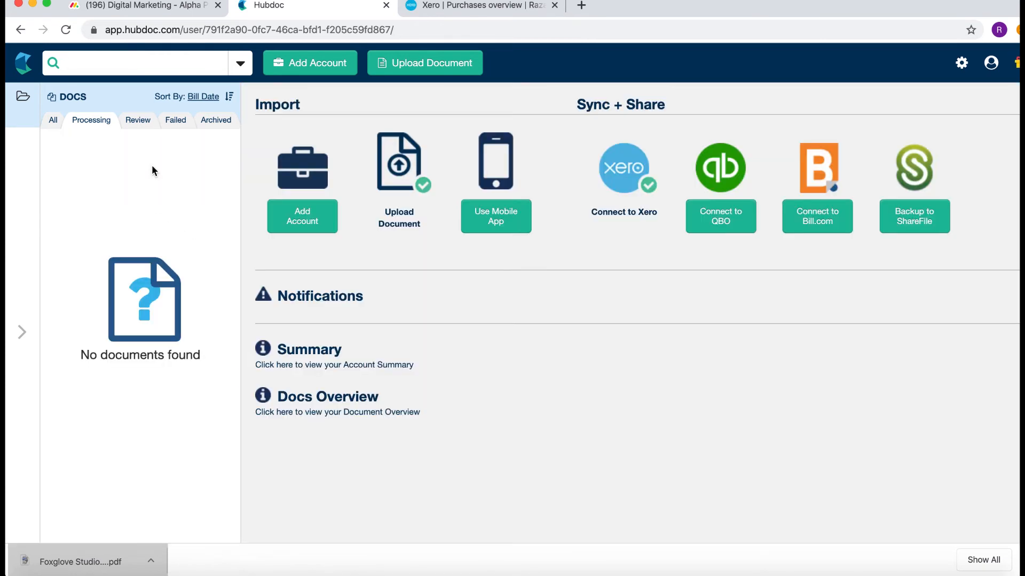
Switch the DOCS panel to the Processing list, which shows no documents found.
click(137, 120)
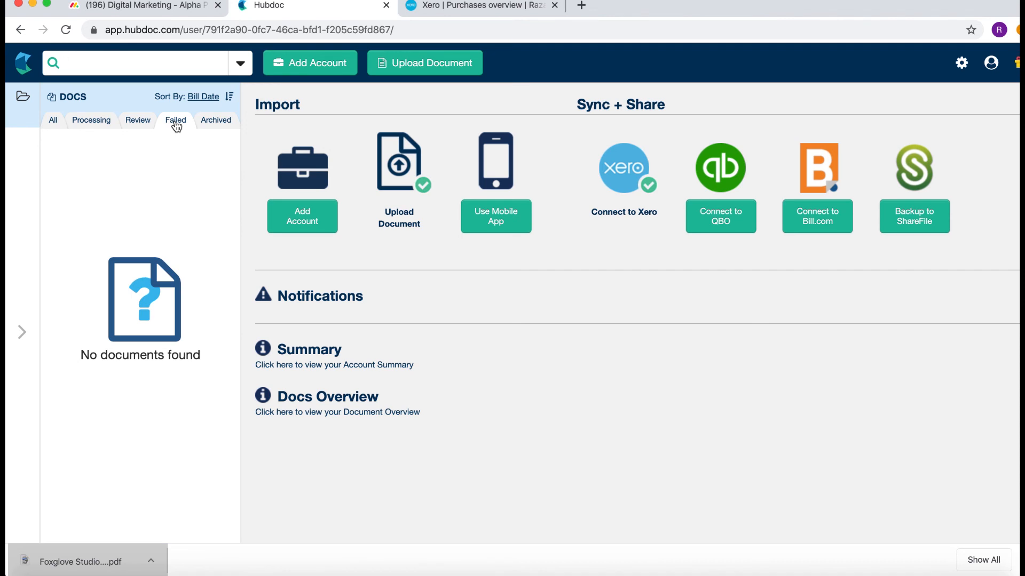
Show the All list with the Foxglove Studios invoice, then the Review list.
click(216, 120)
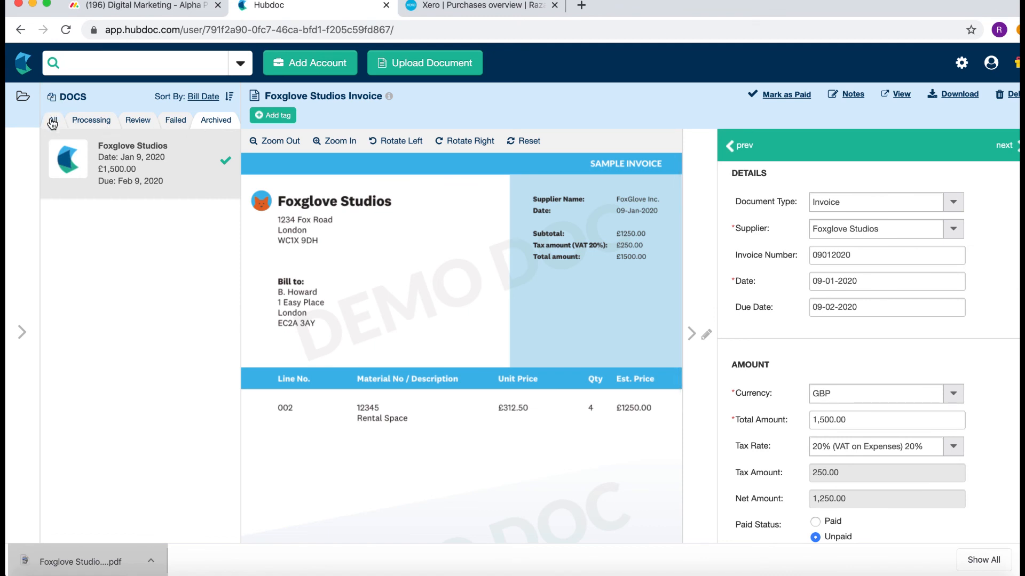
click(137, 120)
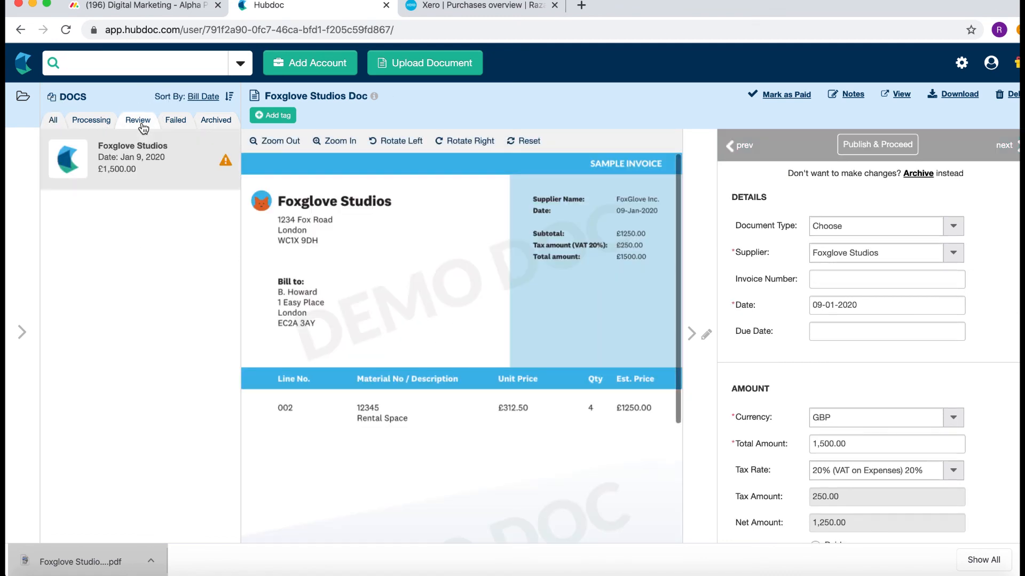